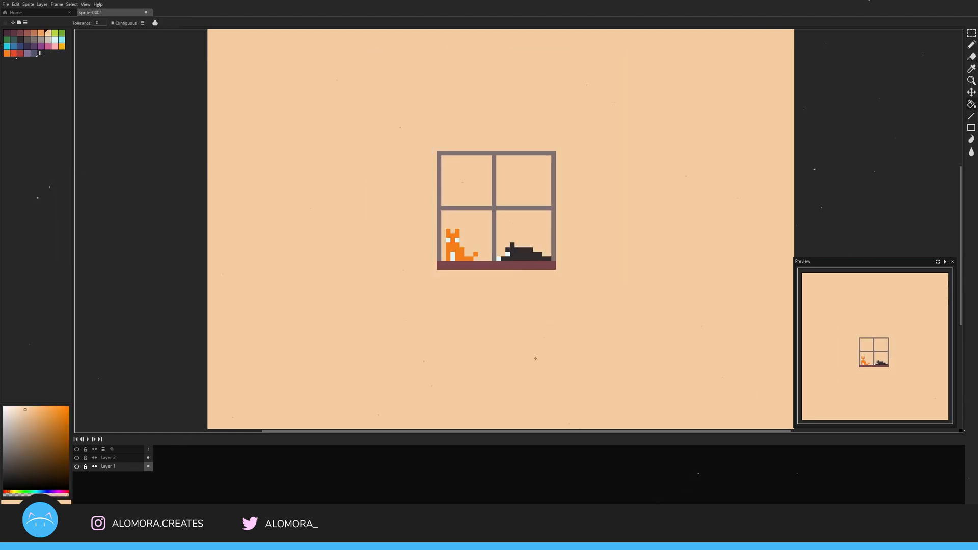
# Leave the window-and-cats sprite in Aseprite and bring up a new browser tab
pyautogui.rightClick(107, 466)
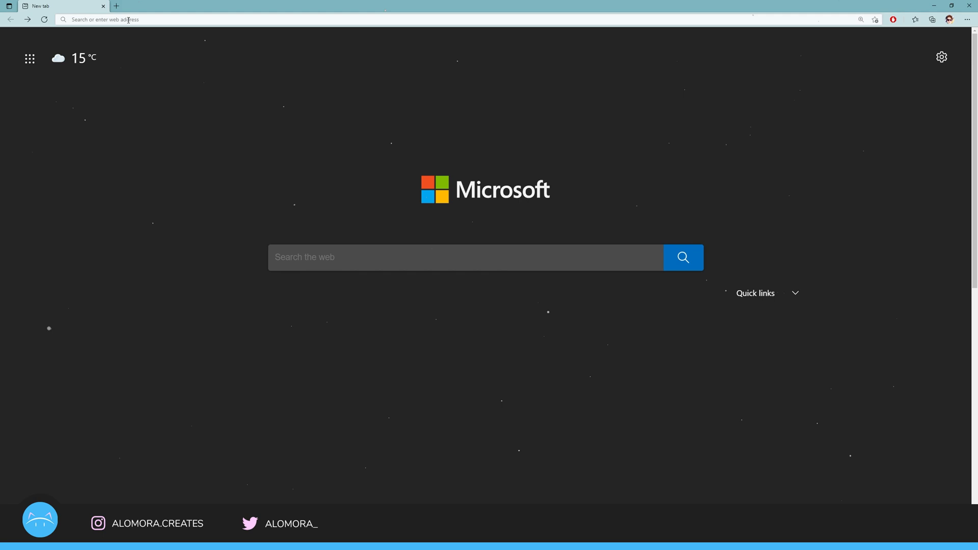
# Search Google for 'aseprite themes' from the Edge address bar
pyautogui.write('aseprite themes')
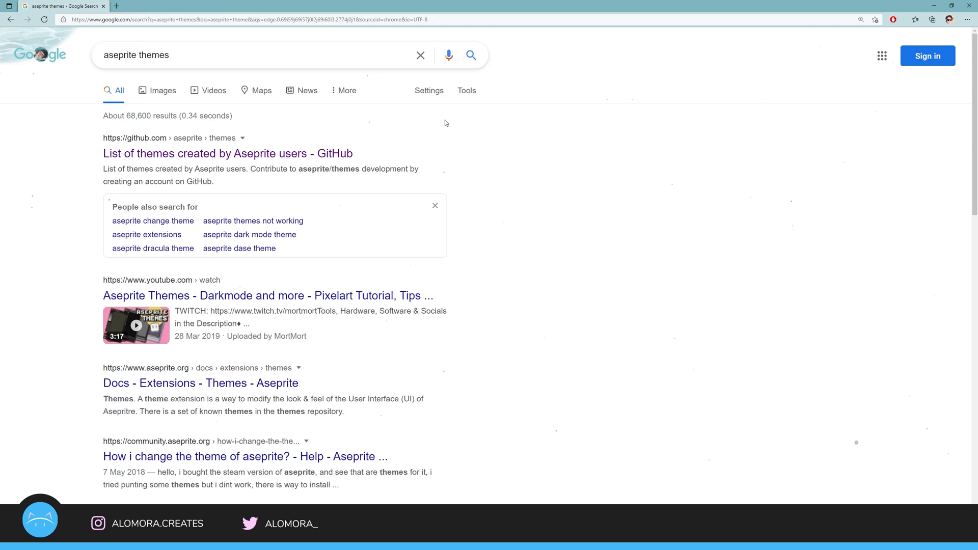
pyautogui.moveTo(427, 130)
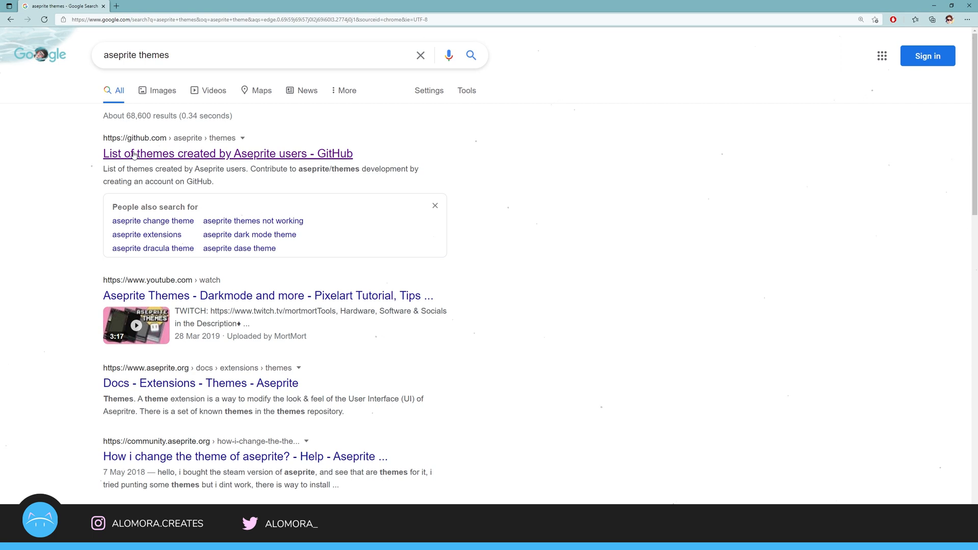
pyautogui.moveTo(266, 158)
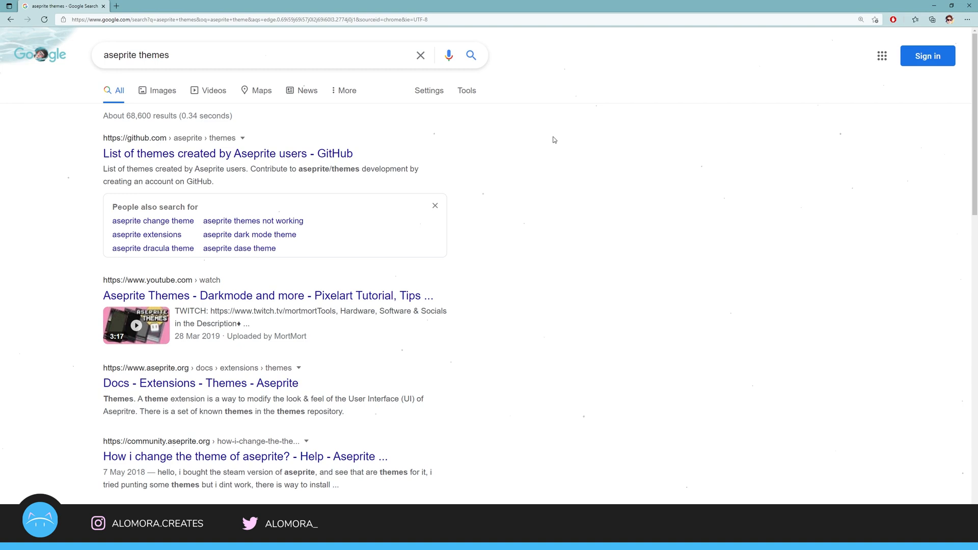
# From the GitHub themes list, scroll to and open 2dchaos's Minimal Dark theme page on itch.io
pyautogui.click(227, 154)
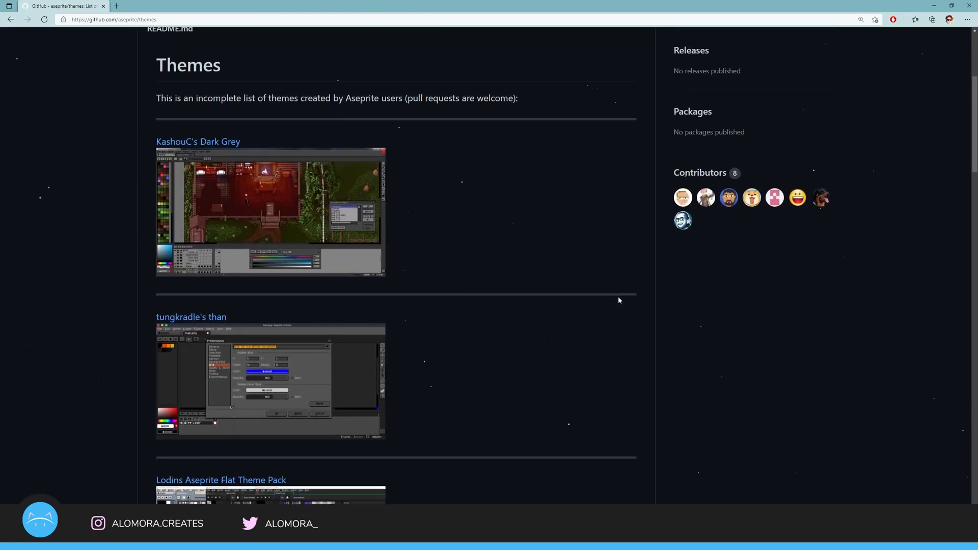
pyautogui.scroll(-3)
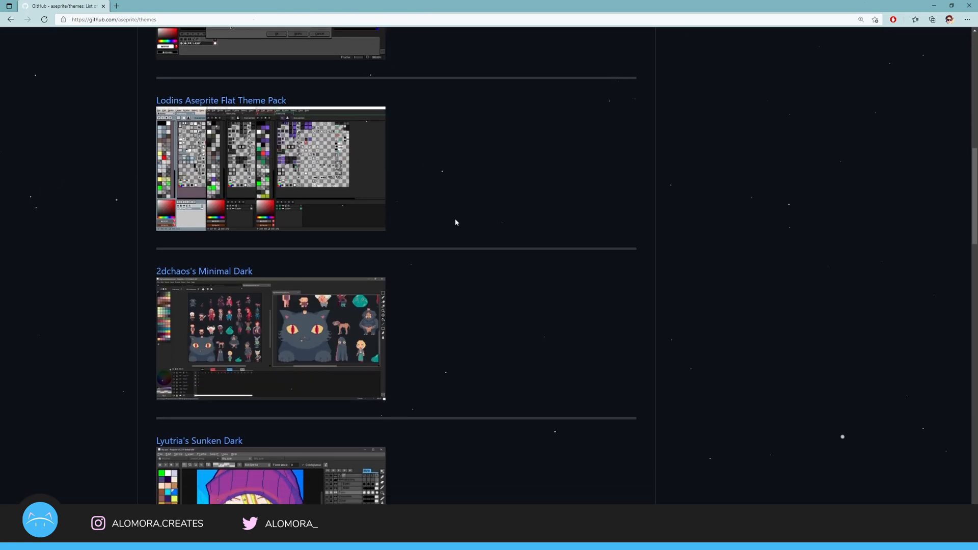
pyautogui.scroll(-3)
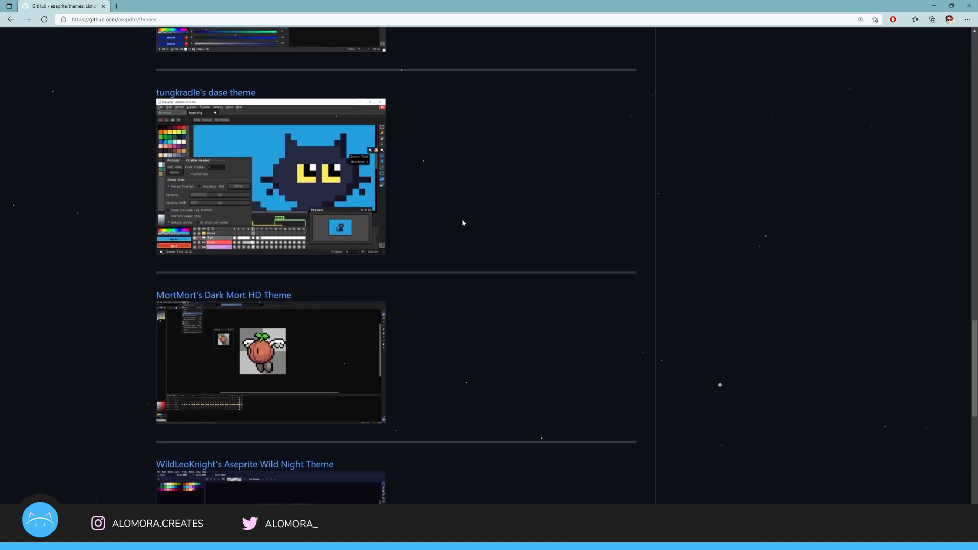
pyautogui.scroll(-3)
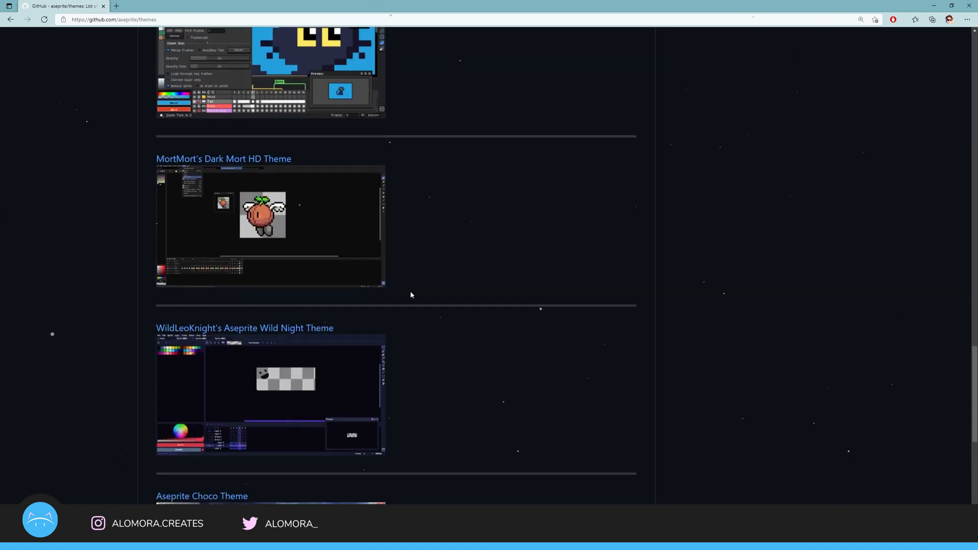
pyautogui.scroll(-3)
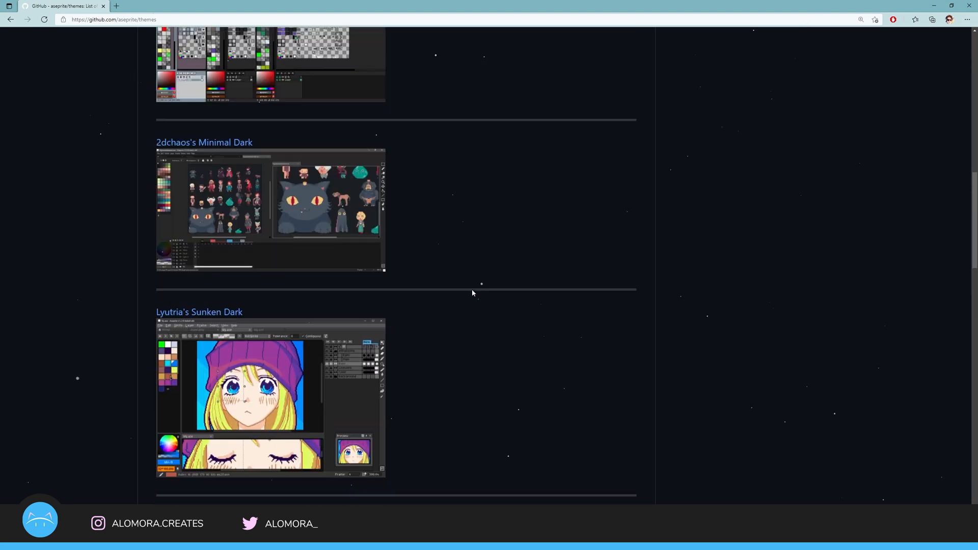
pyautogui.scroll(-3)
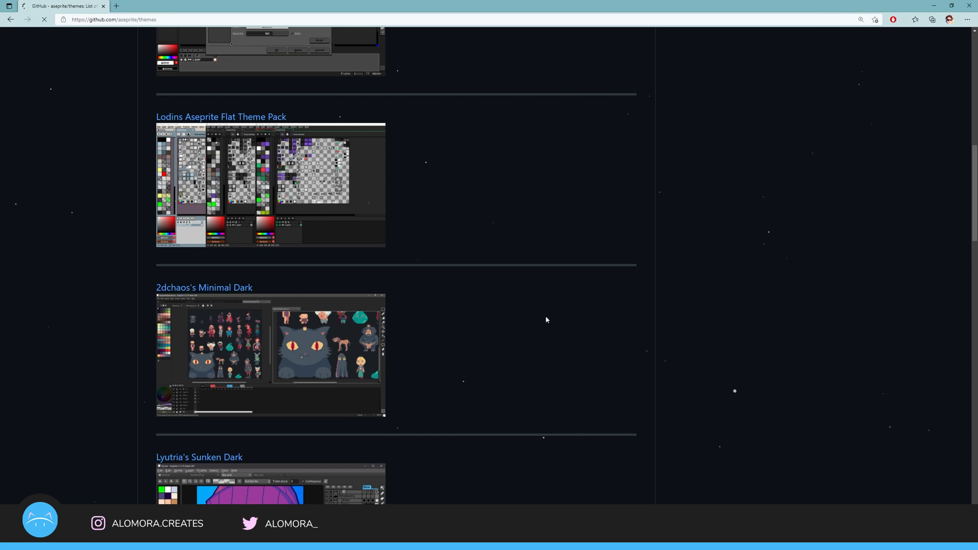
pyautogui.click(204, 288)
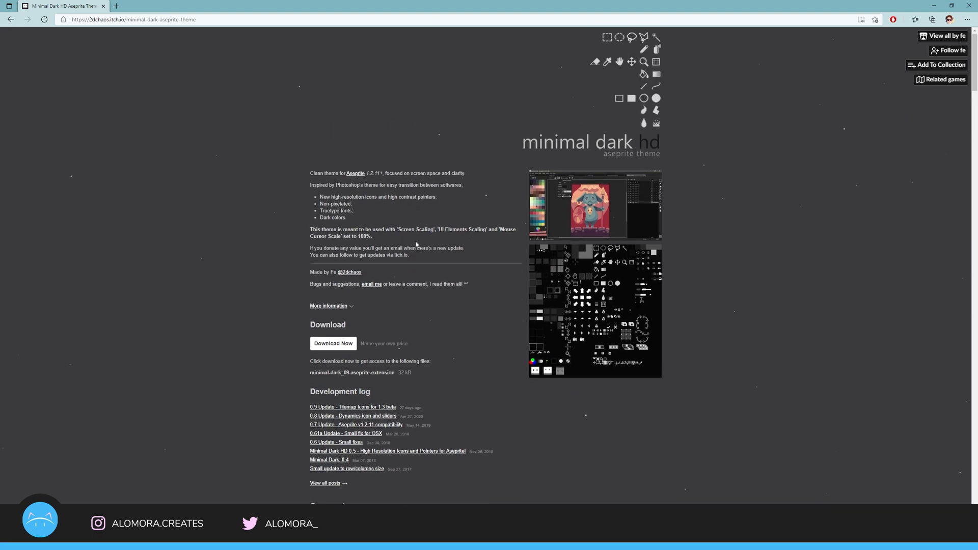
# Download minimal-dark_09.aseprite-extension from itch.io for free, skipping the payment option
pyautogui.click(334, 344)
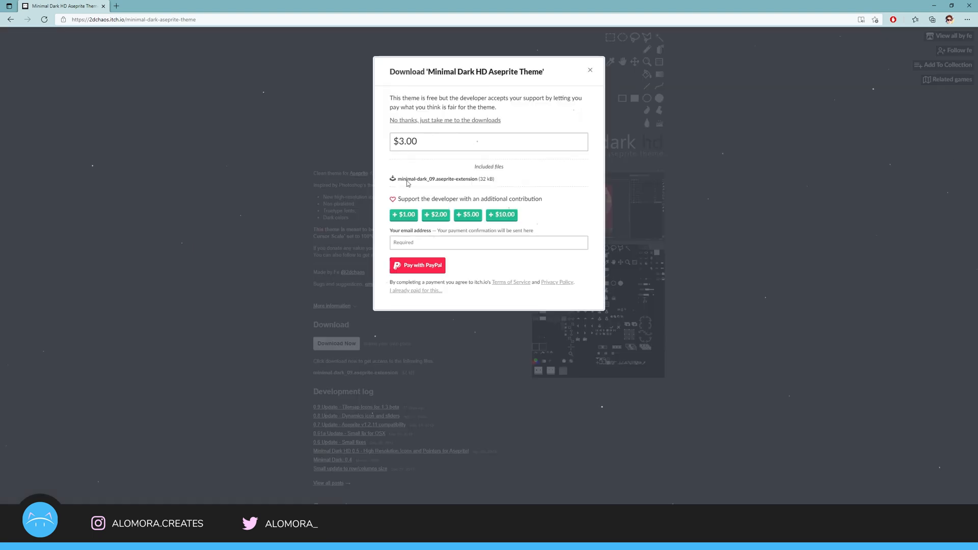
pyautogui.click(445, 120)
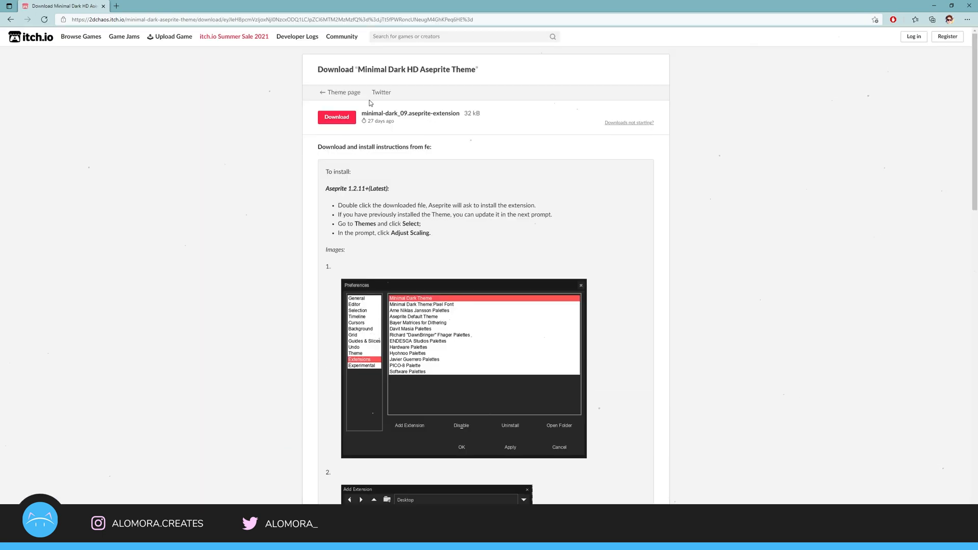
pyautogui.click(337, 116)
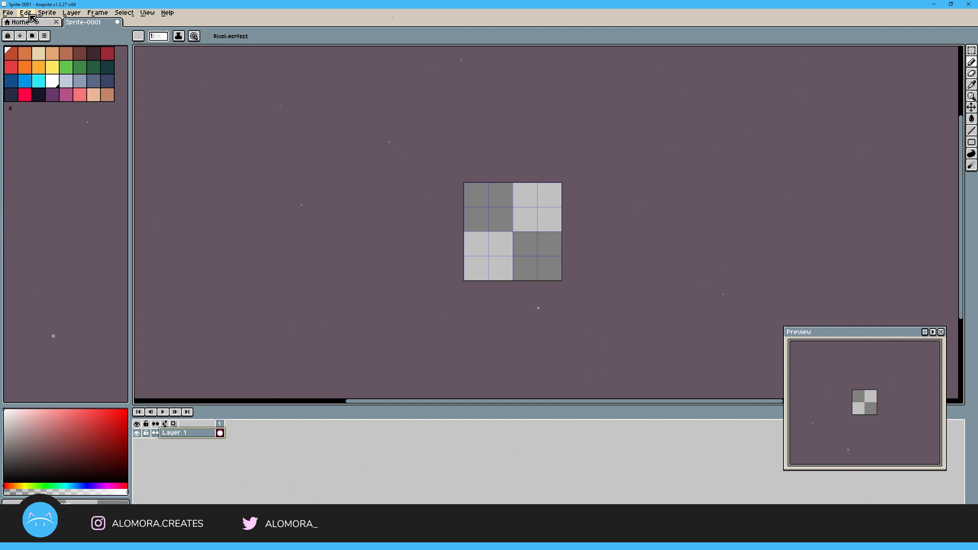
# Add minimal-dark_09.aseprite-extension from Downloads as a new extension via Edit > Preferences > Extensions
pyautogui.click(24, 12)
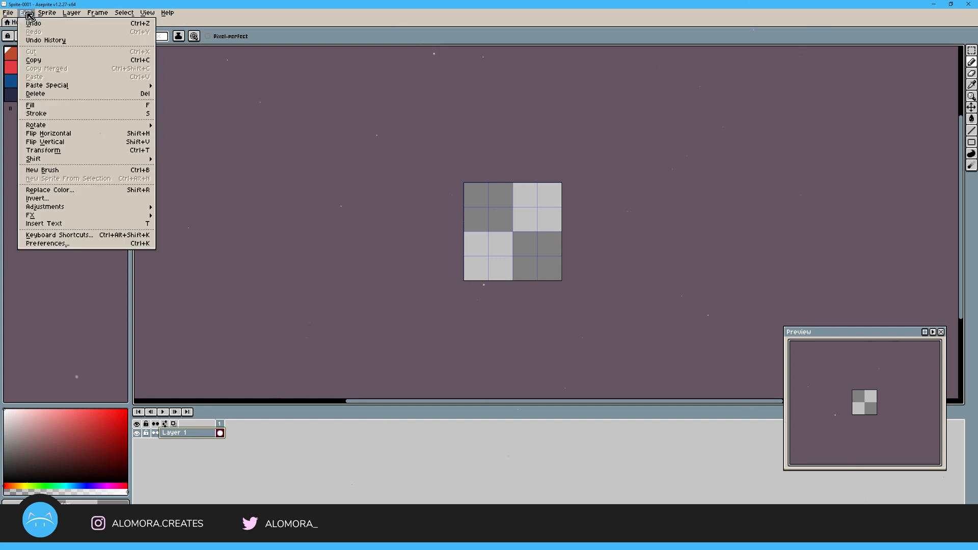
pyautogui.moveTo(67, 244)
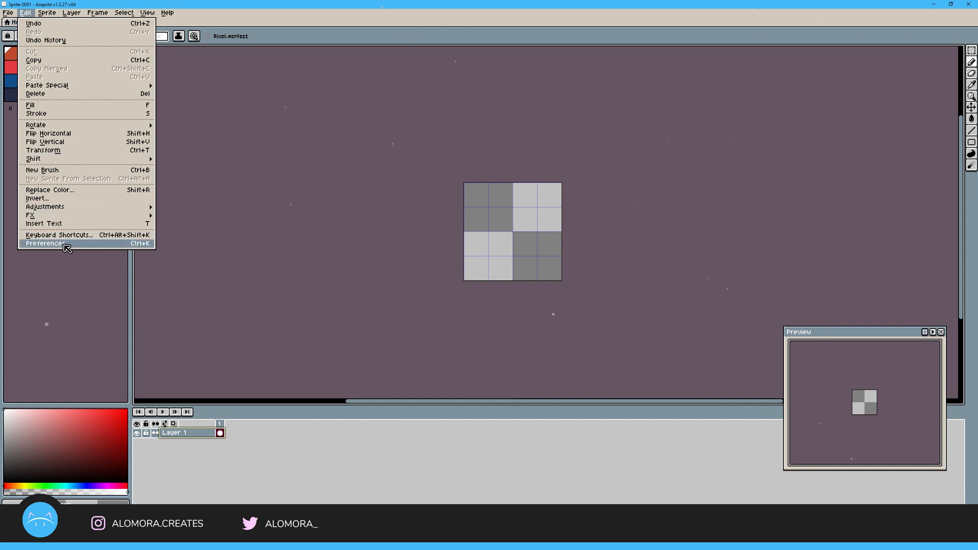
pyautogui.click(46, 243)
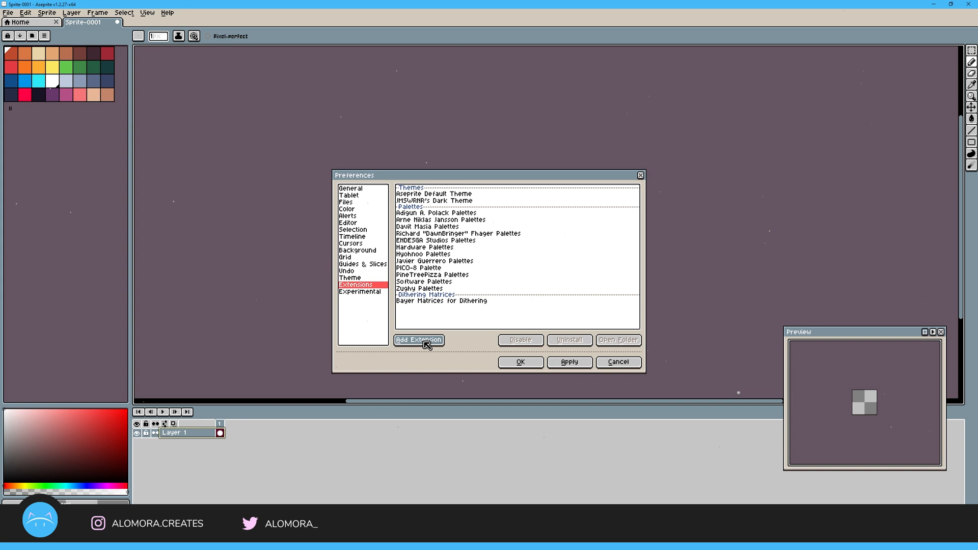
pyautogui.click(418, 340)
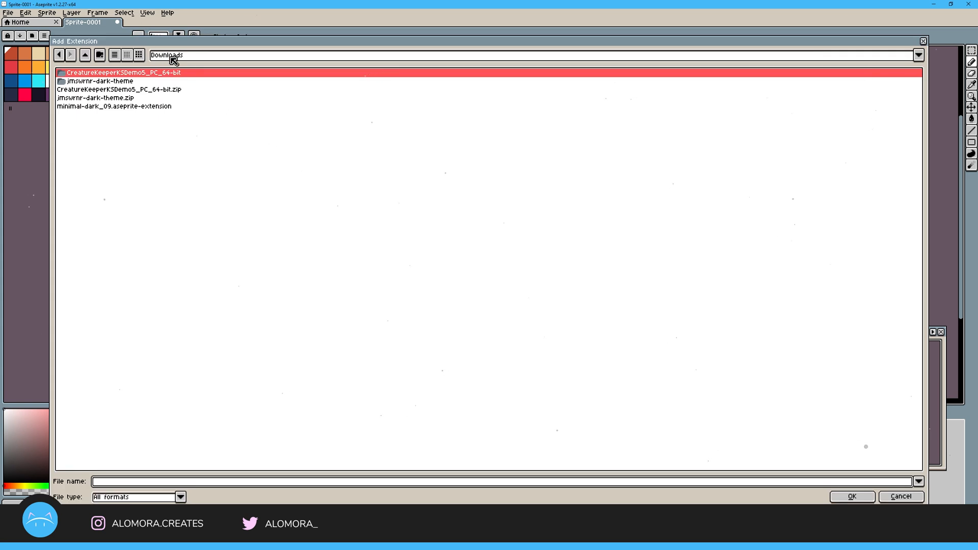
pyautogui.click(116, 106)
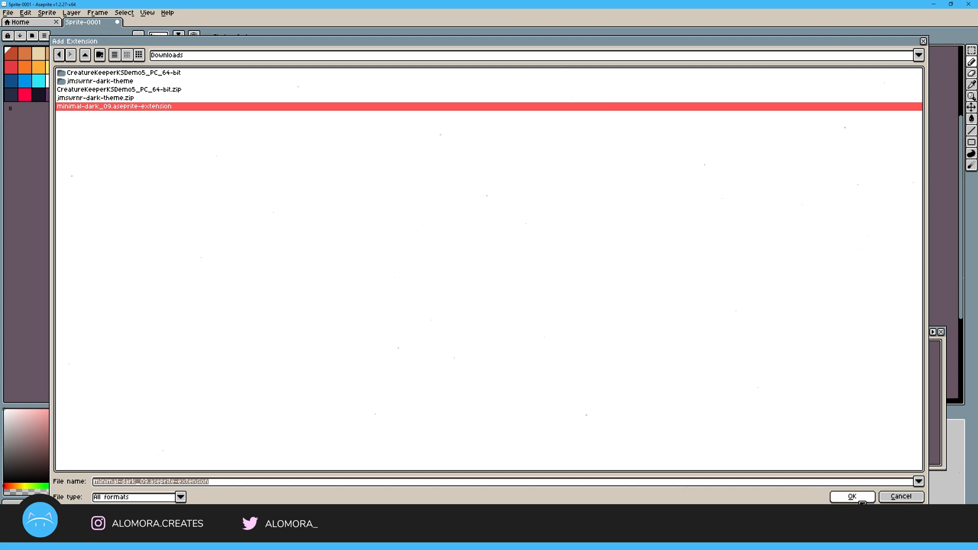
pyautogui.click(851, 496)
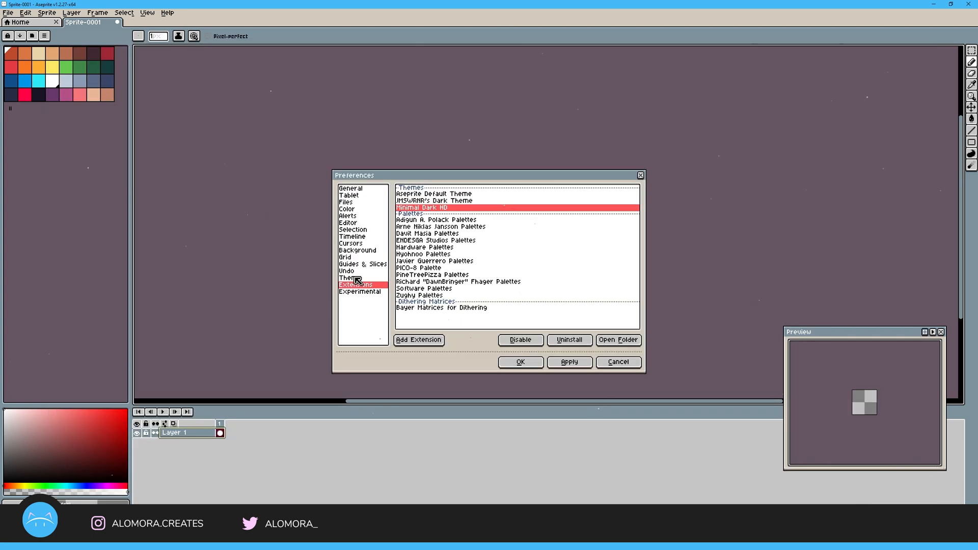
# Select Minimal Dark HD as the active theme, triggering the 200%-to-100% UI scaling prompt
pyautogui.click(349, 277)
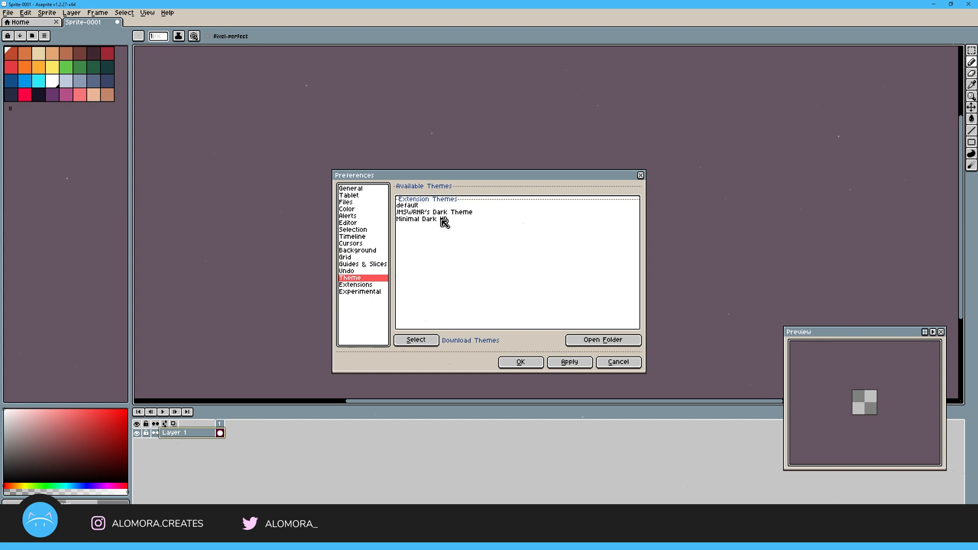
pyautogui.click(421, 219)
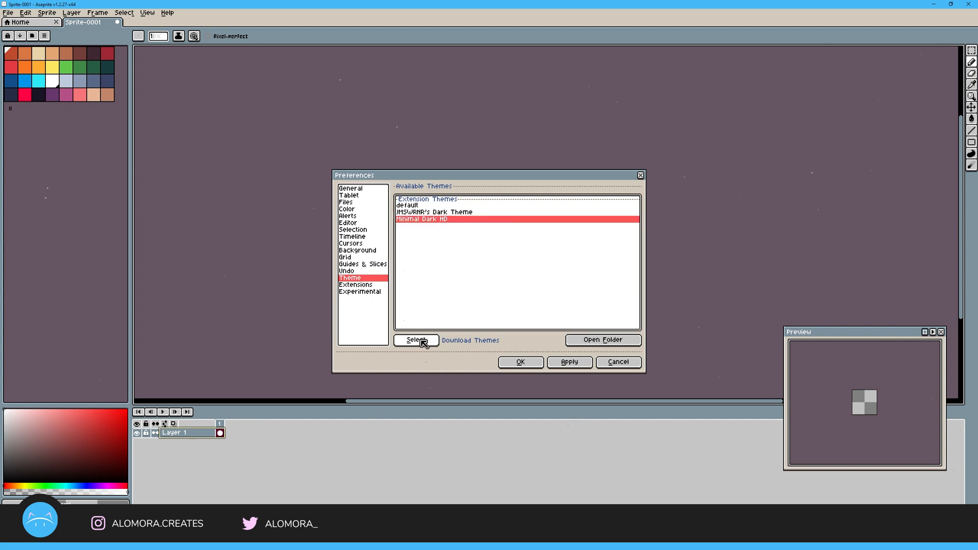
pyautogui.click(416, 340)
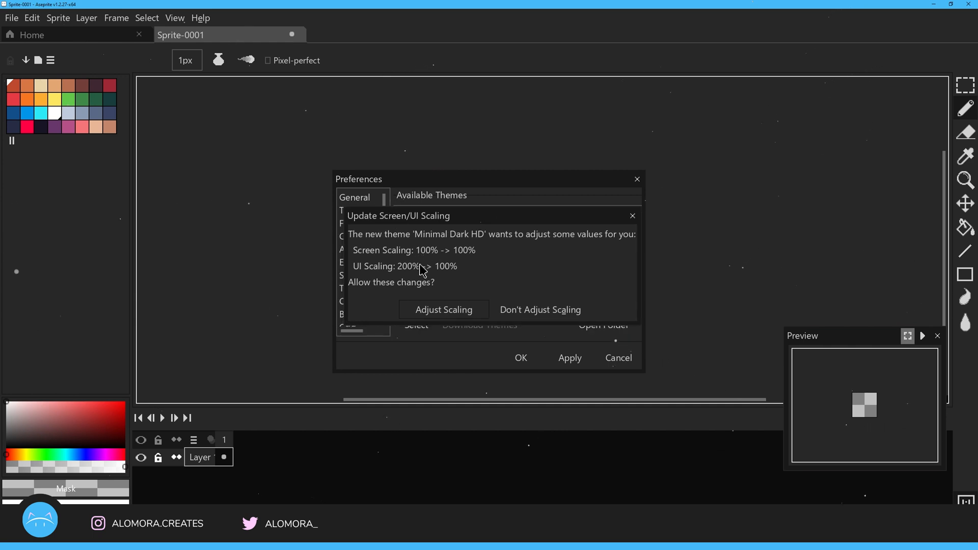
pyautogui.moveTo(541, 278)
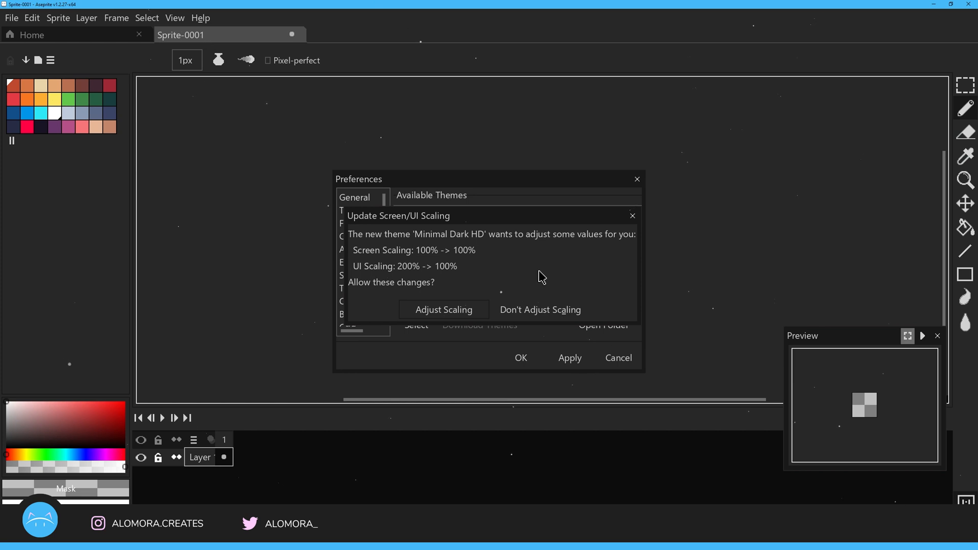
pyautogui.moveTo(465, 269)
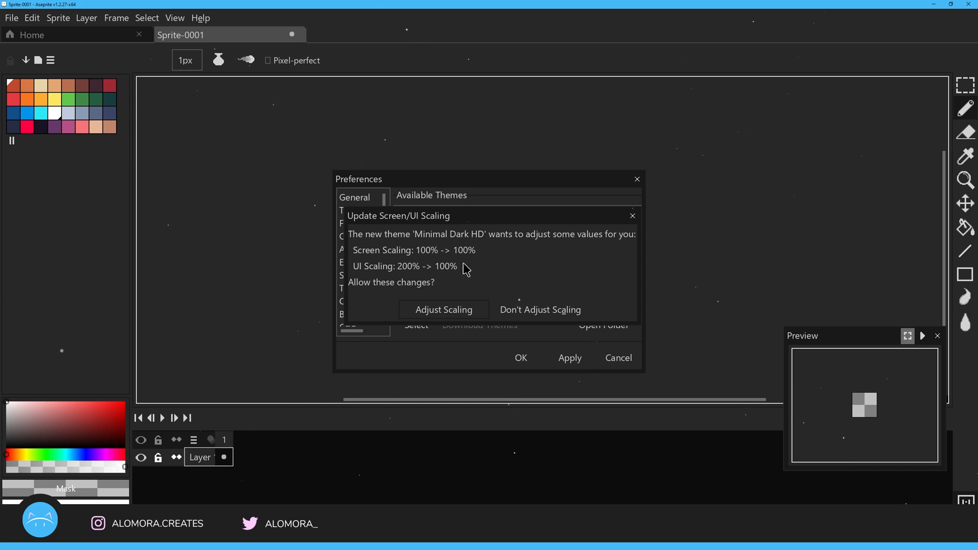
pyautogui.moveTo(516, 302)
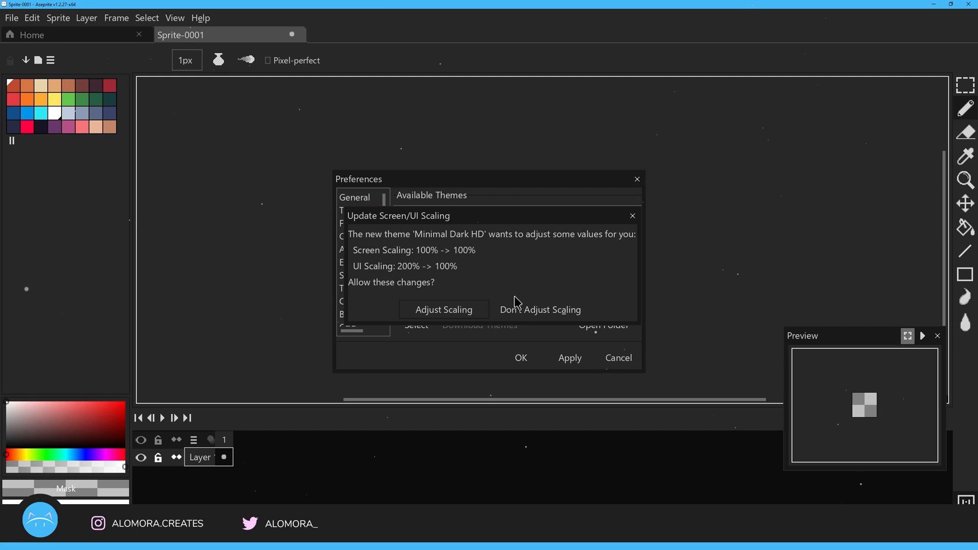